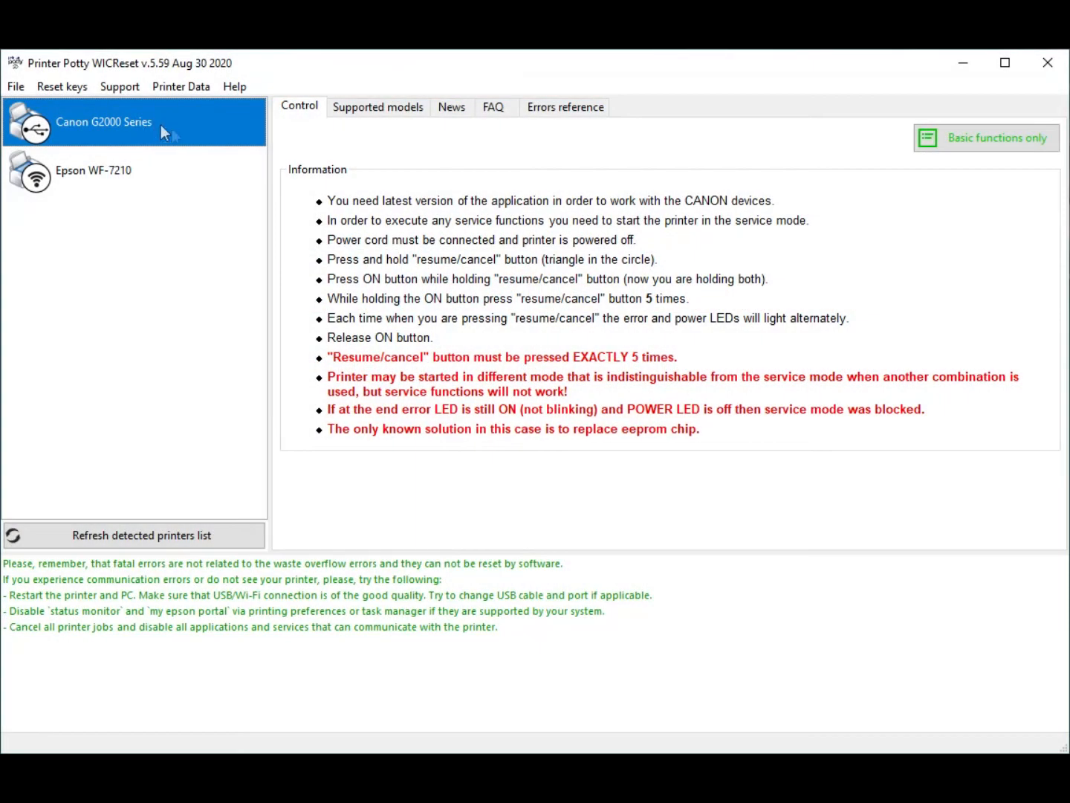
mouse_move(73, 379)
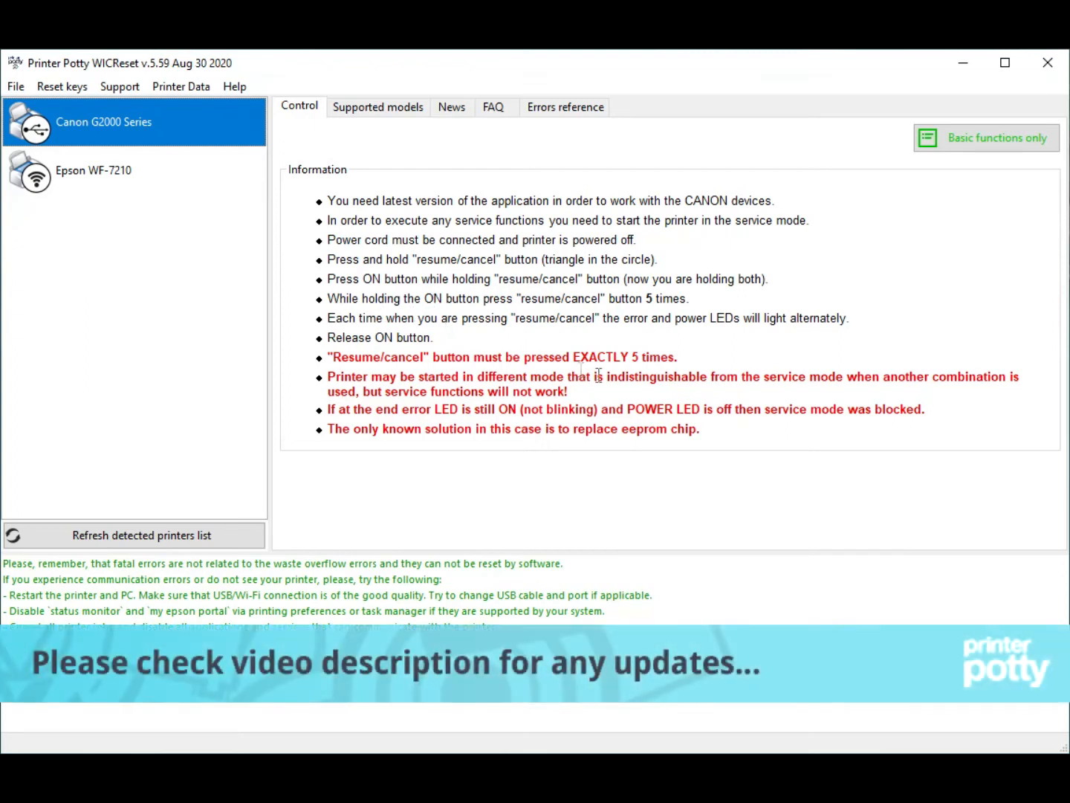
mouse_move(414, 410)
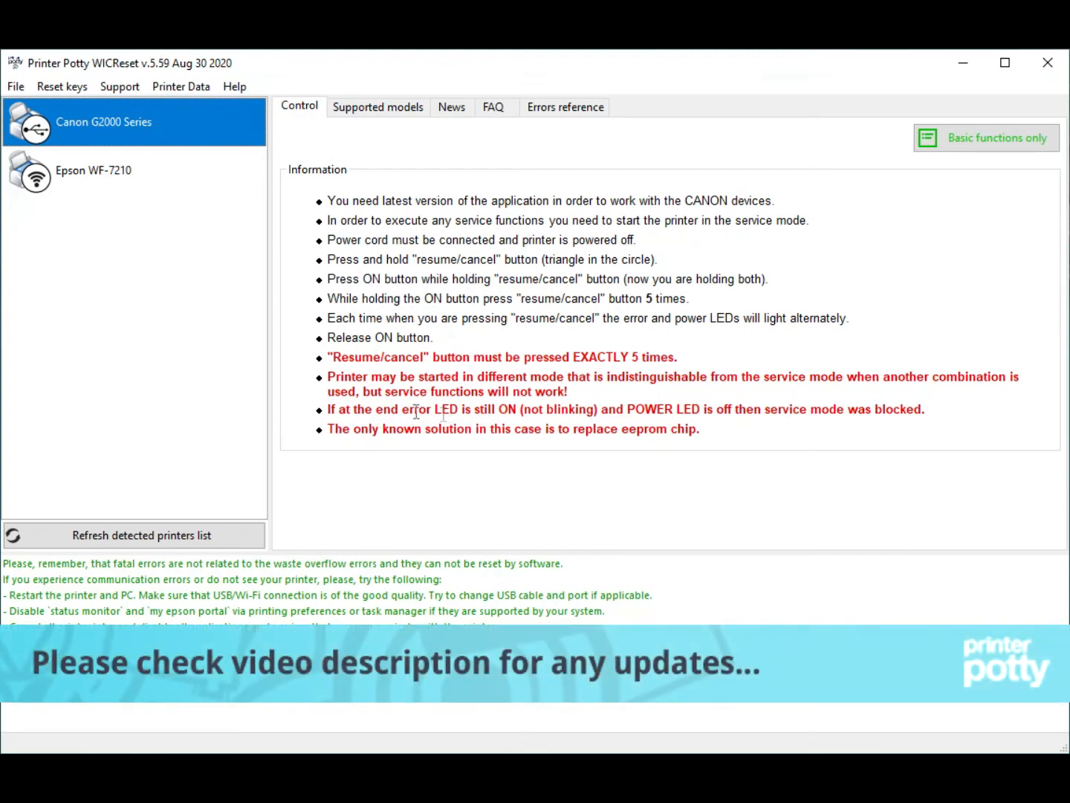
mouse_move(654, 402)
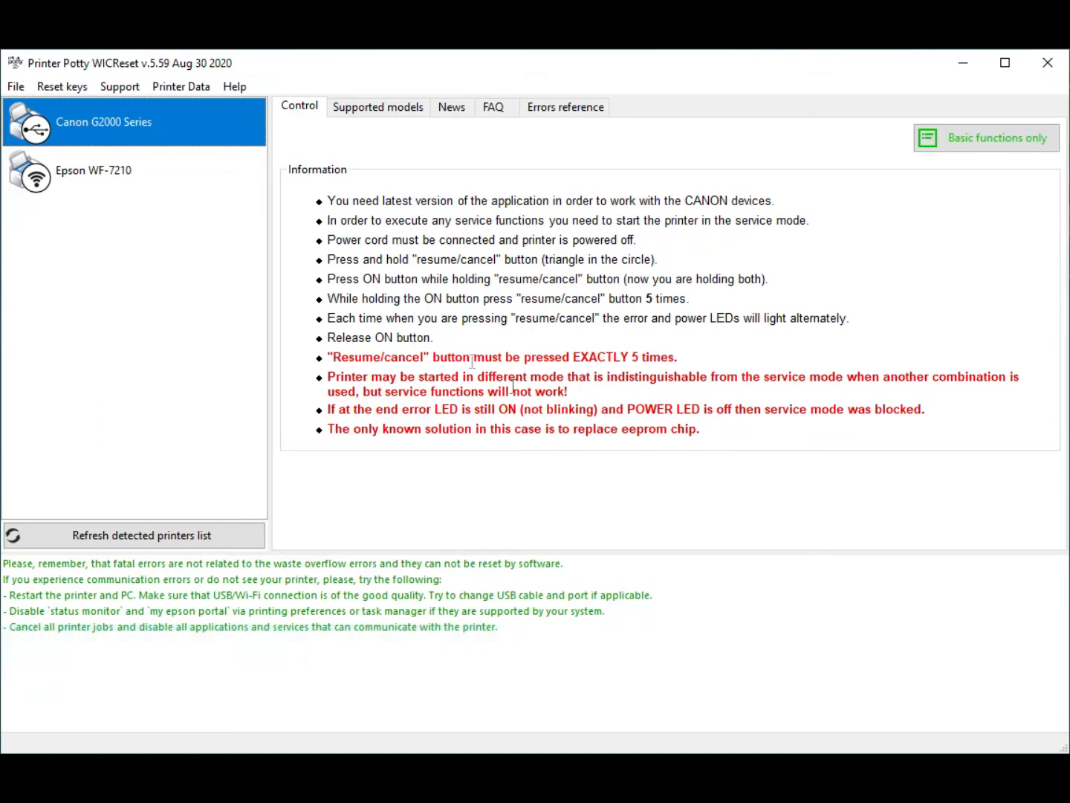
mouse_move(144, 199)
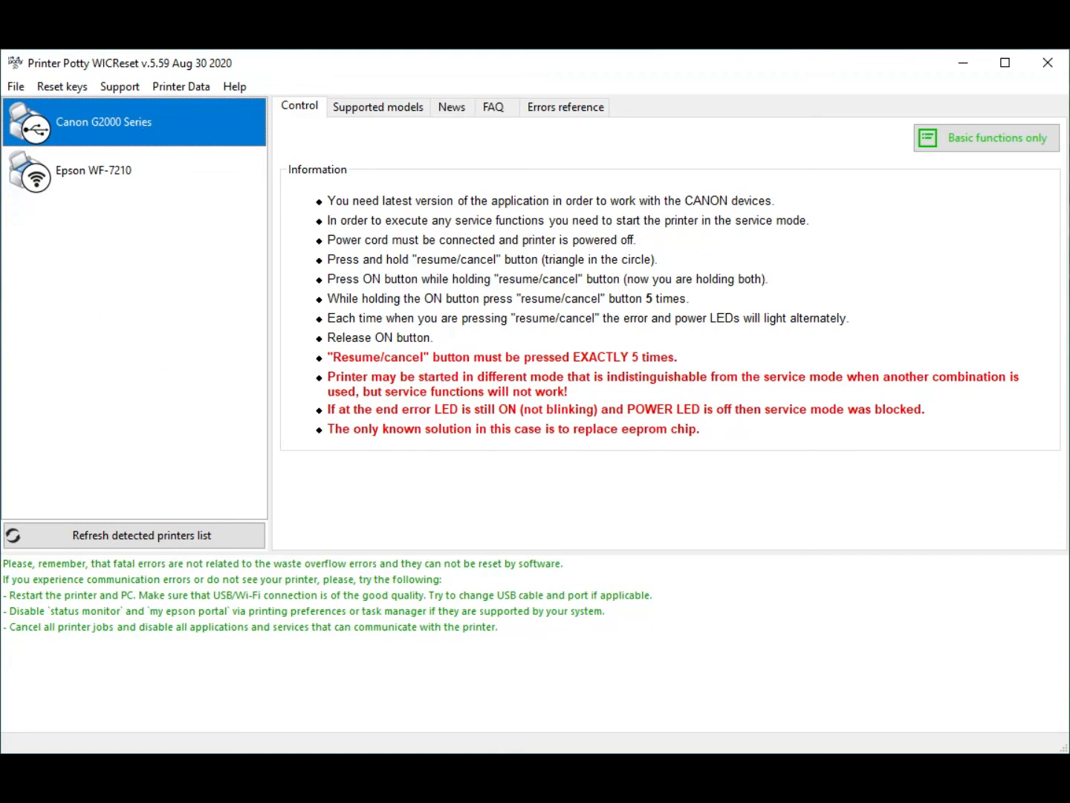
mouse_move(127, 137)
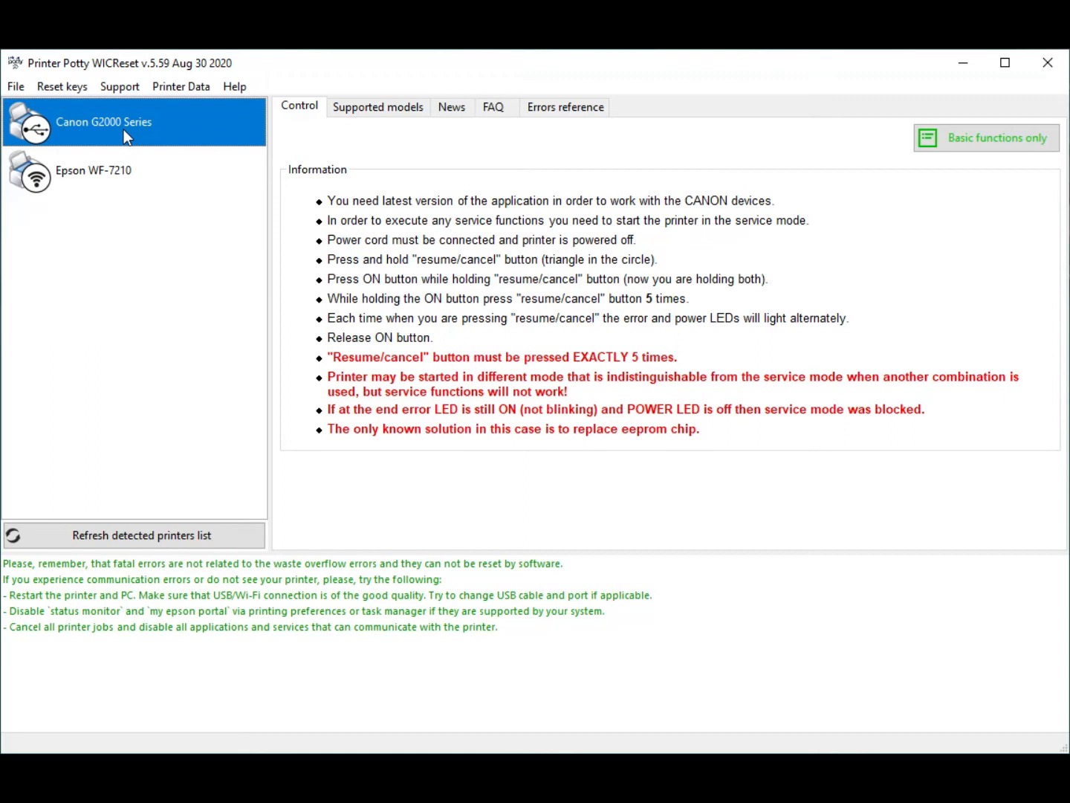
mouse_move(357, 321)
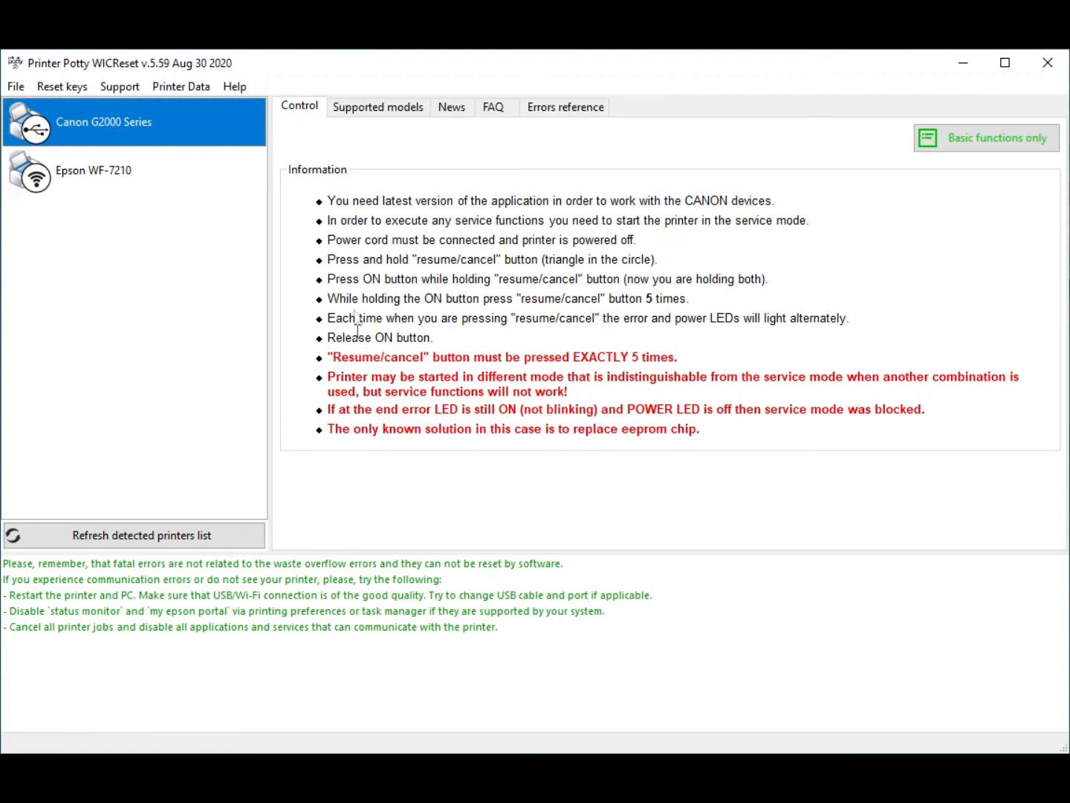
Select 'Canon G2000 series in the service mode' from the printer list.
left_click(141, 535)
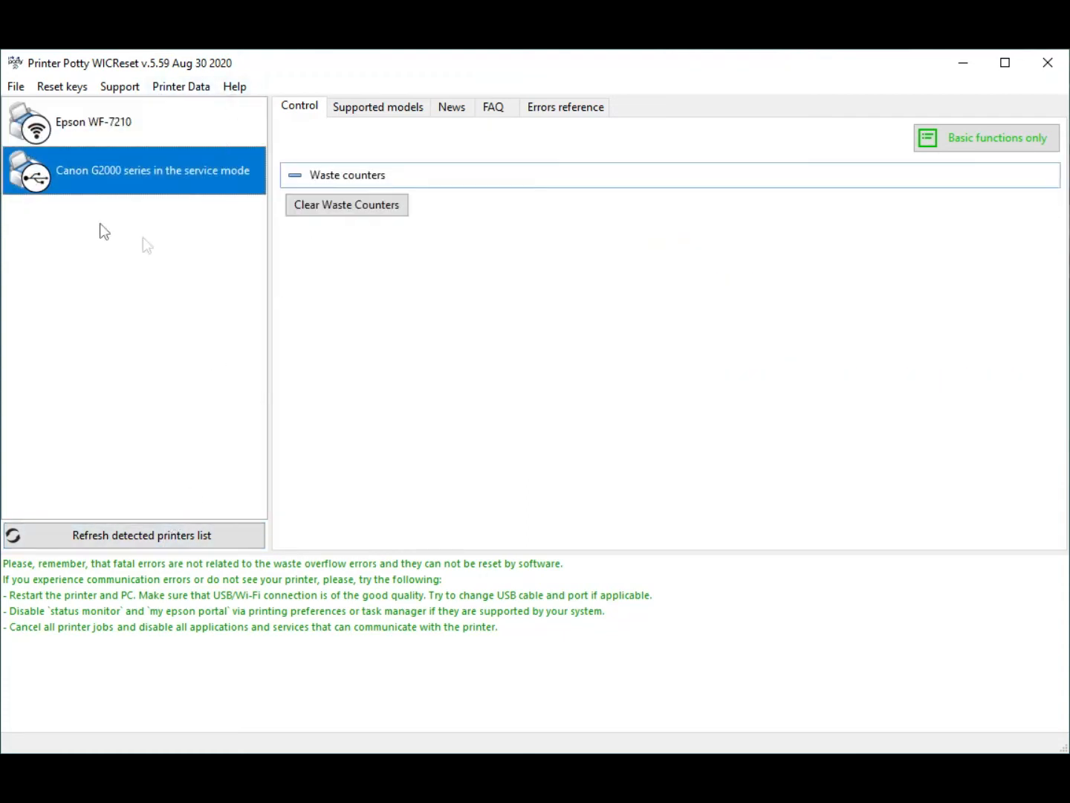
mouse_move(153, 258)
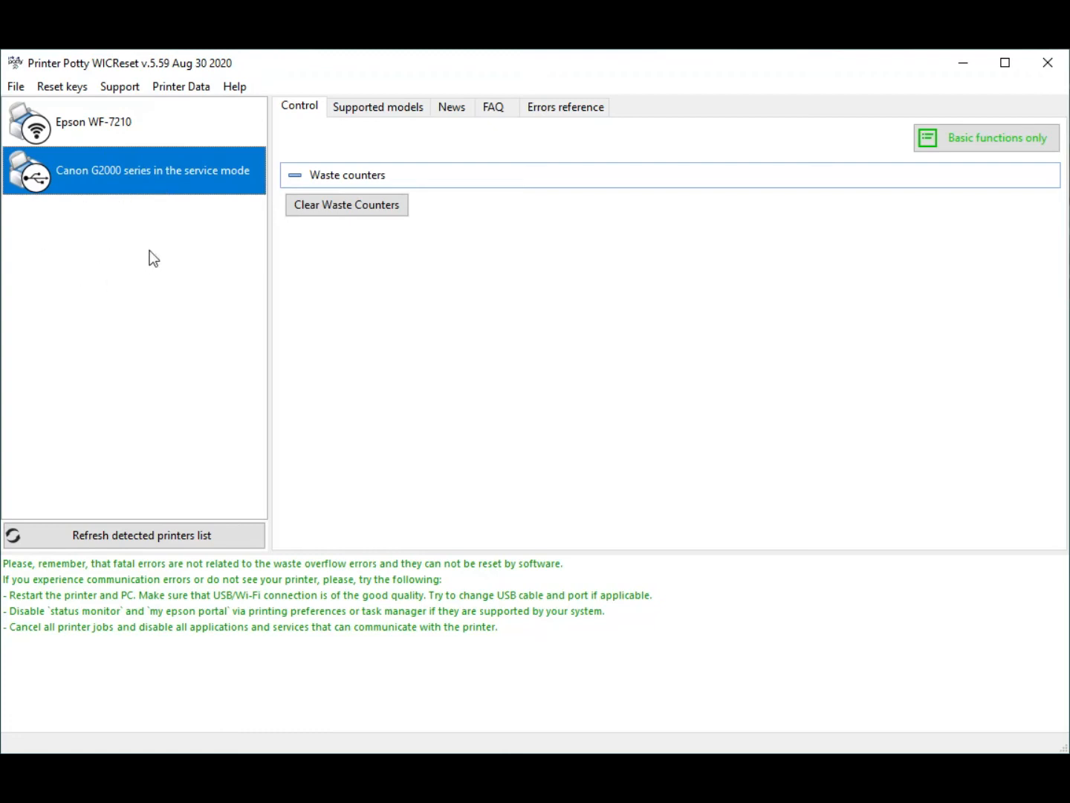
mouse_move(110, 178)
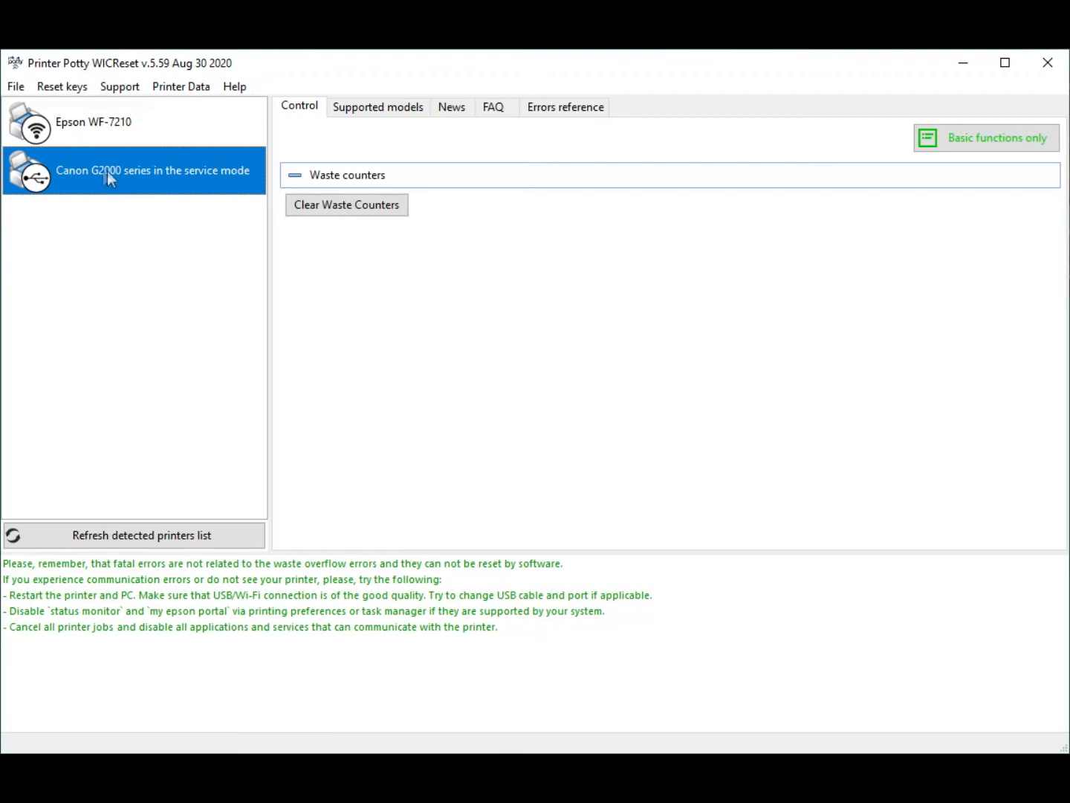
mouse_move(192, 316)
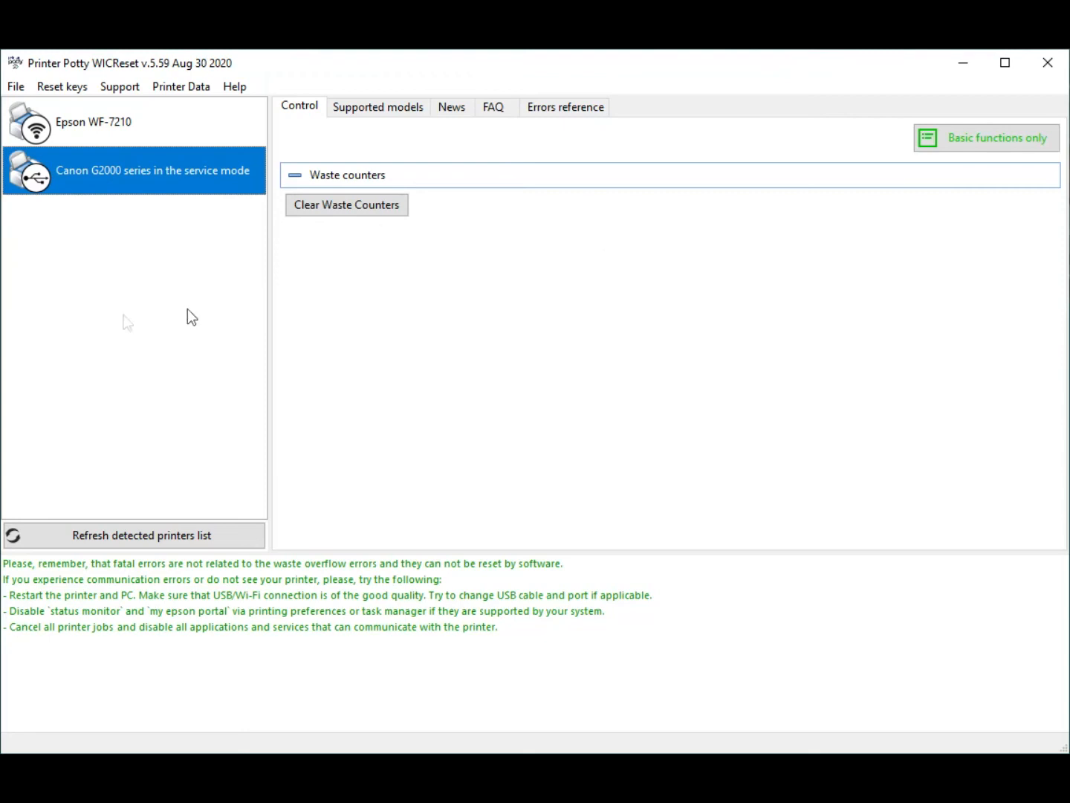
mouse_move(447, 230)
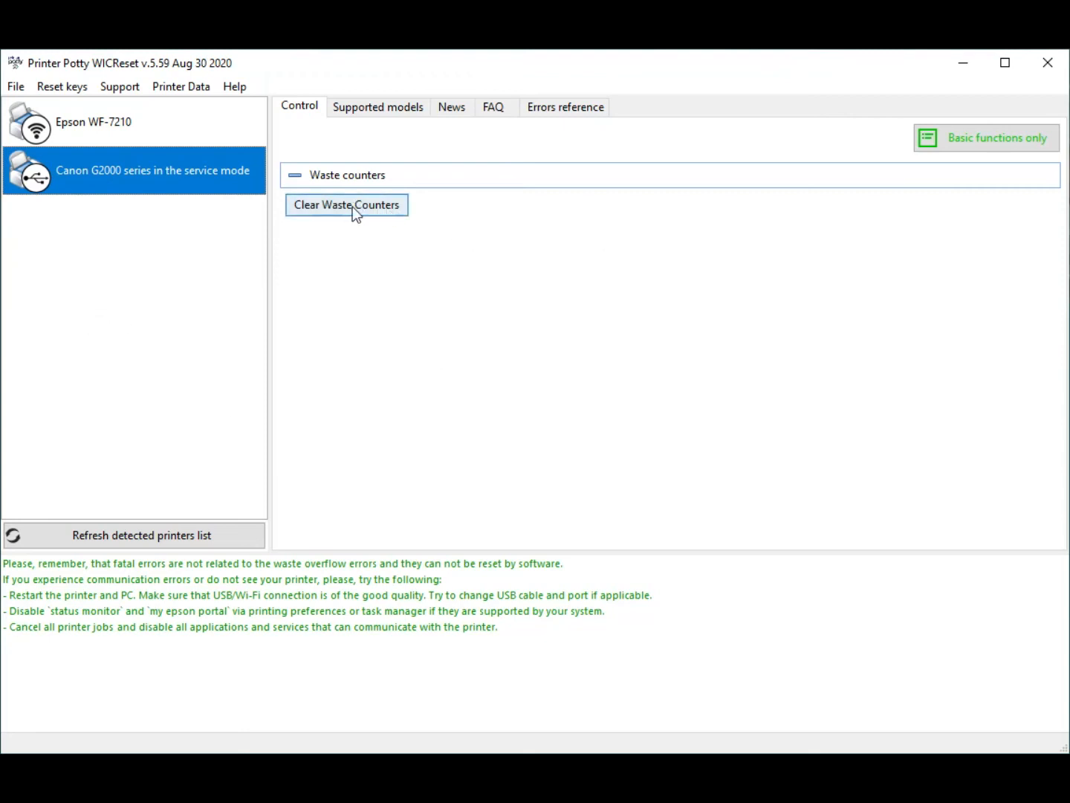
left_click(347, 204)
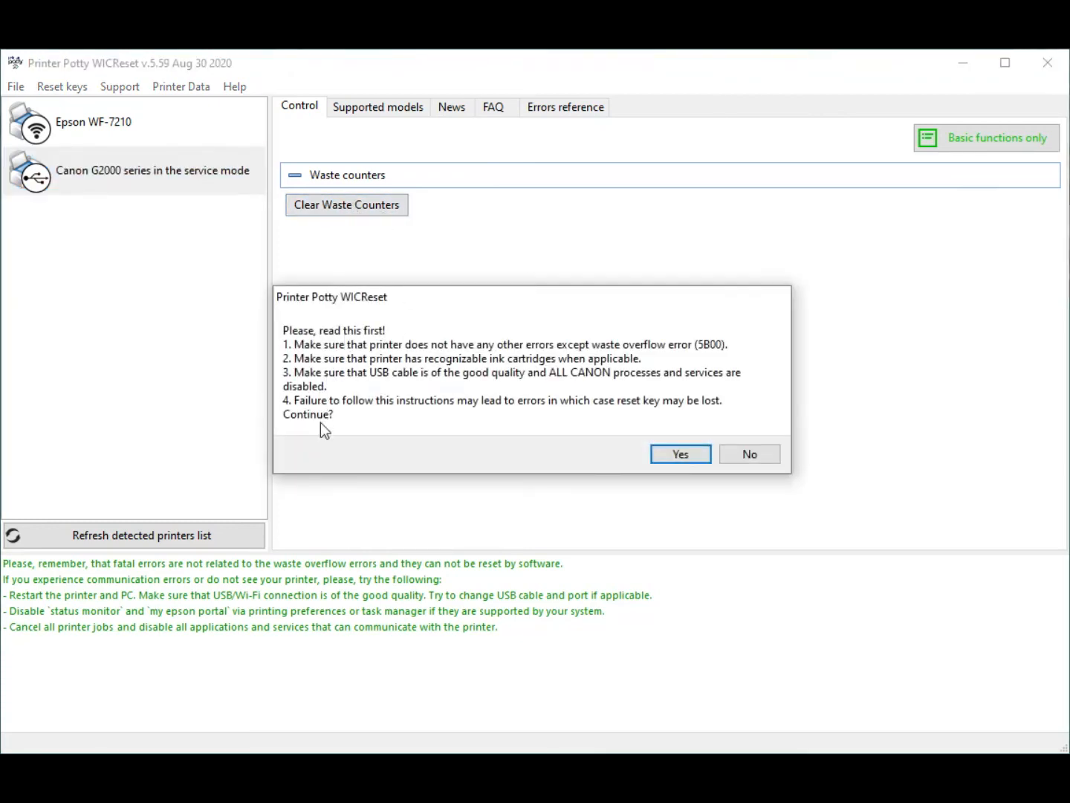
mouse_move(368, 345)
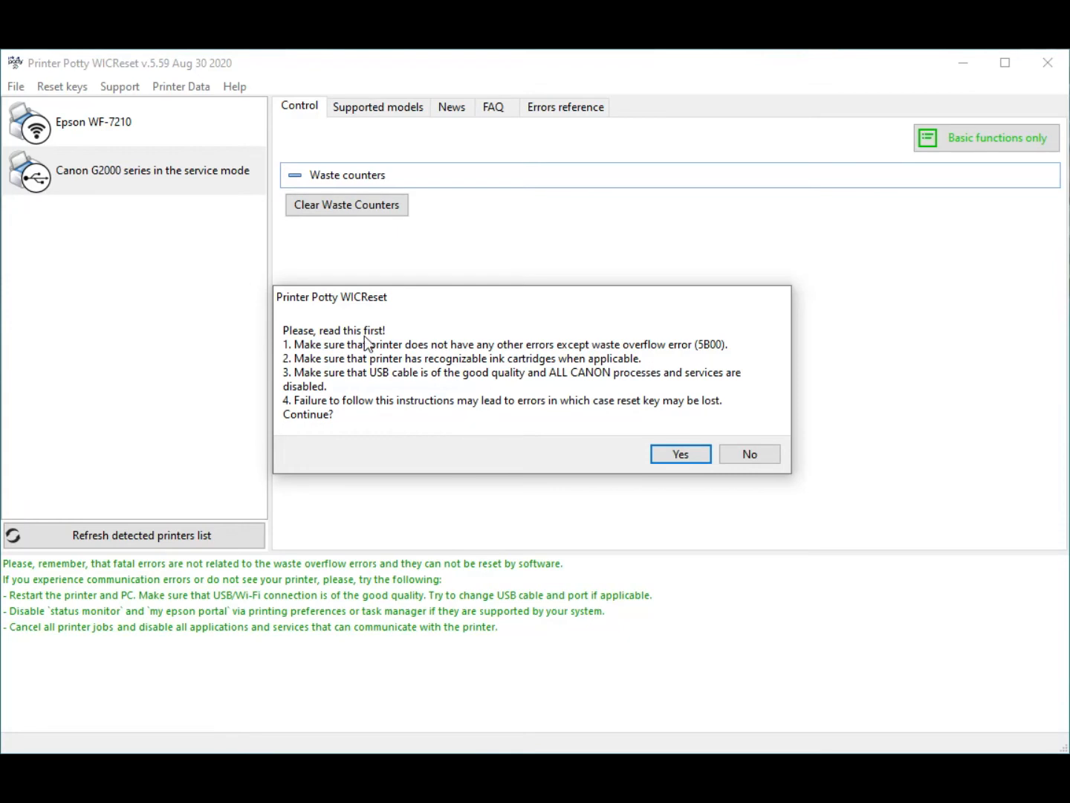
mouse_move(383, 339)
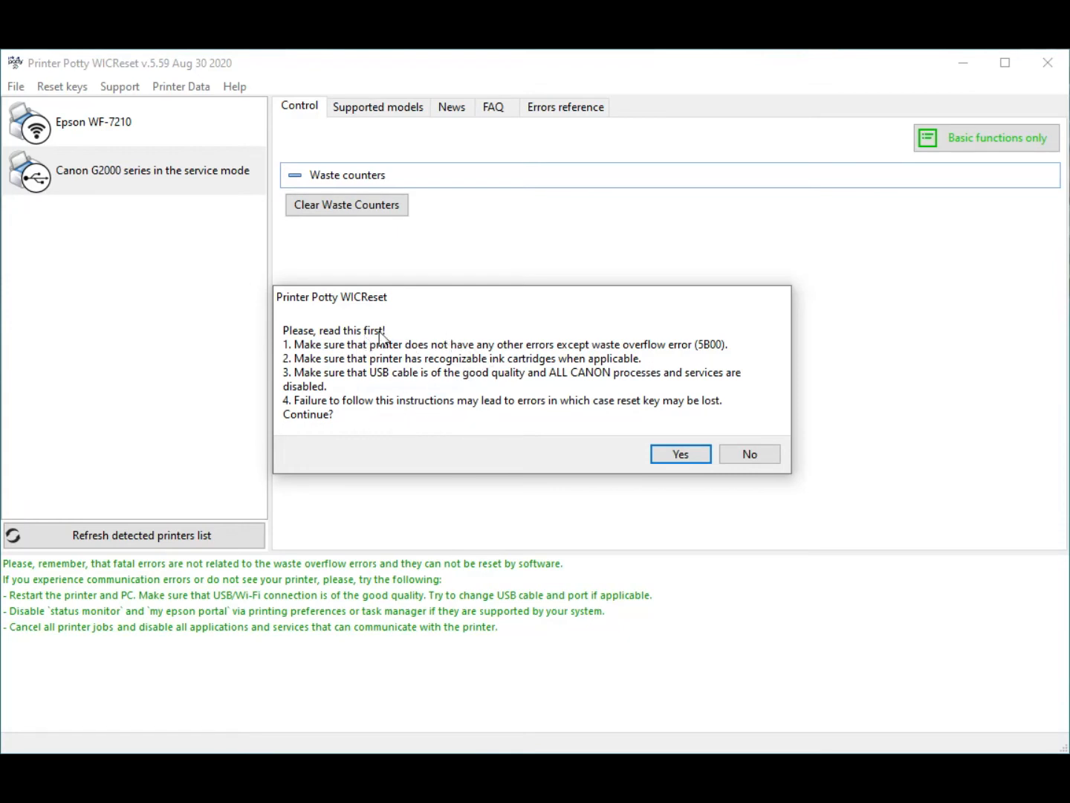
mouse_move(677, 455)
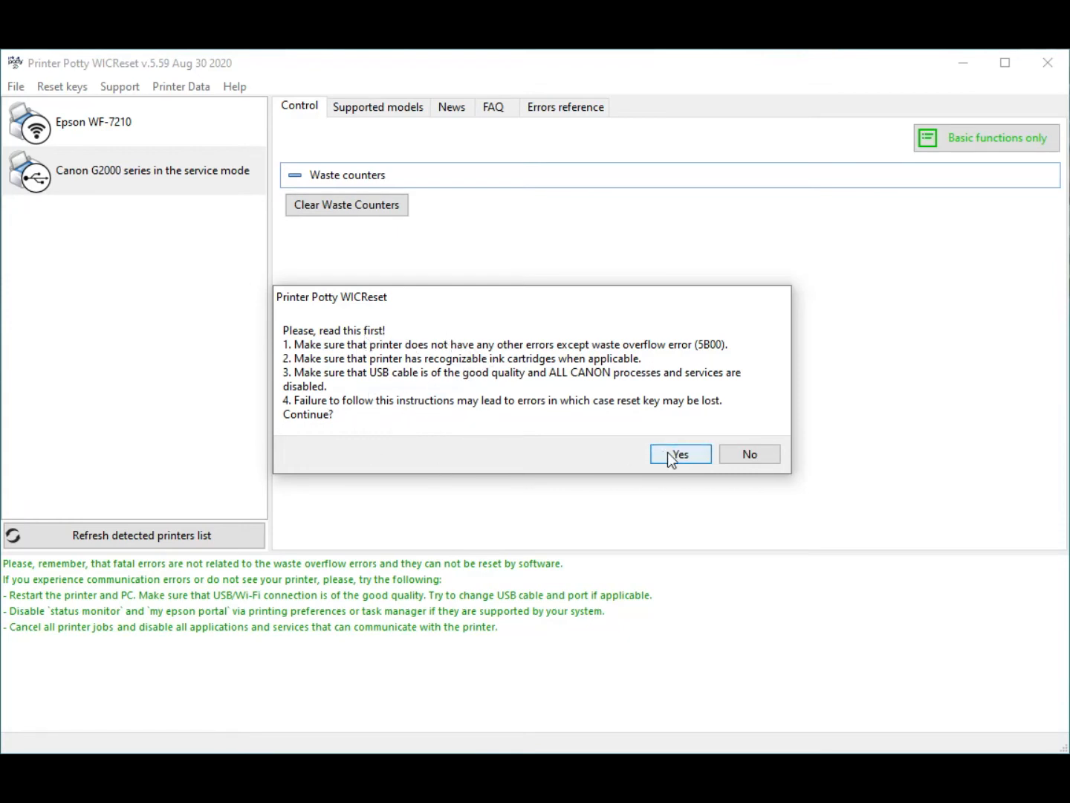
left_click(681, 453)
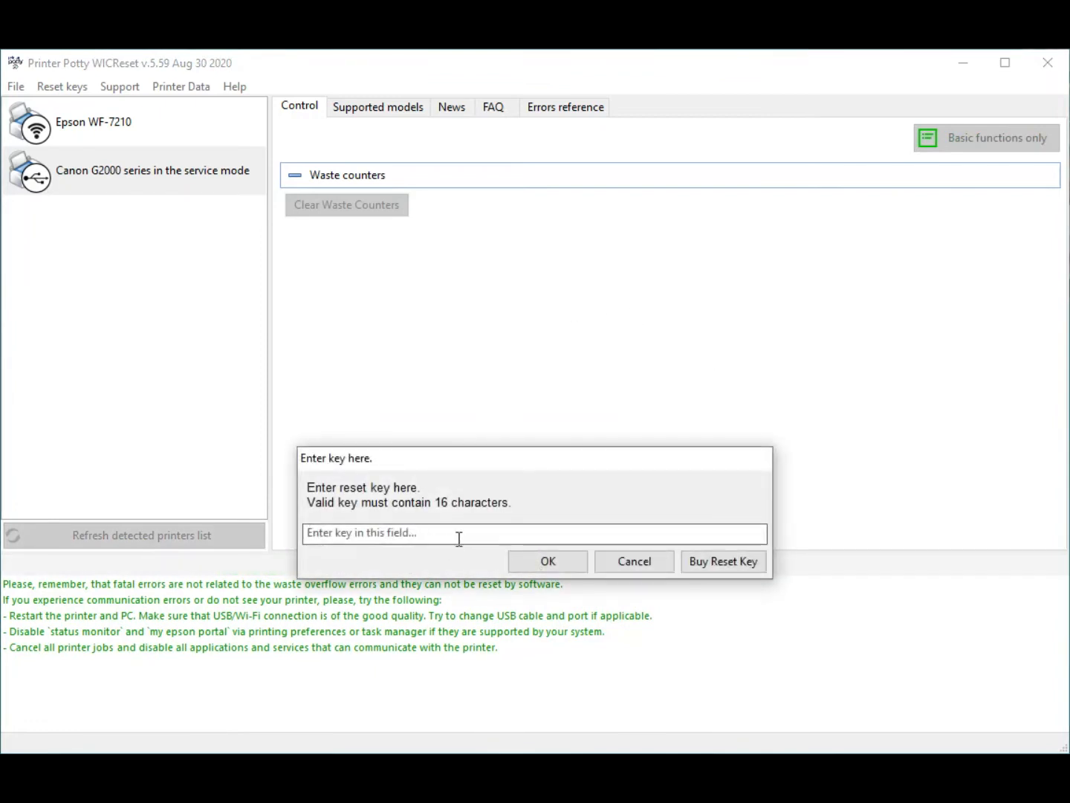
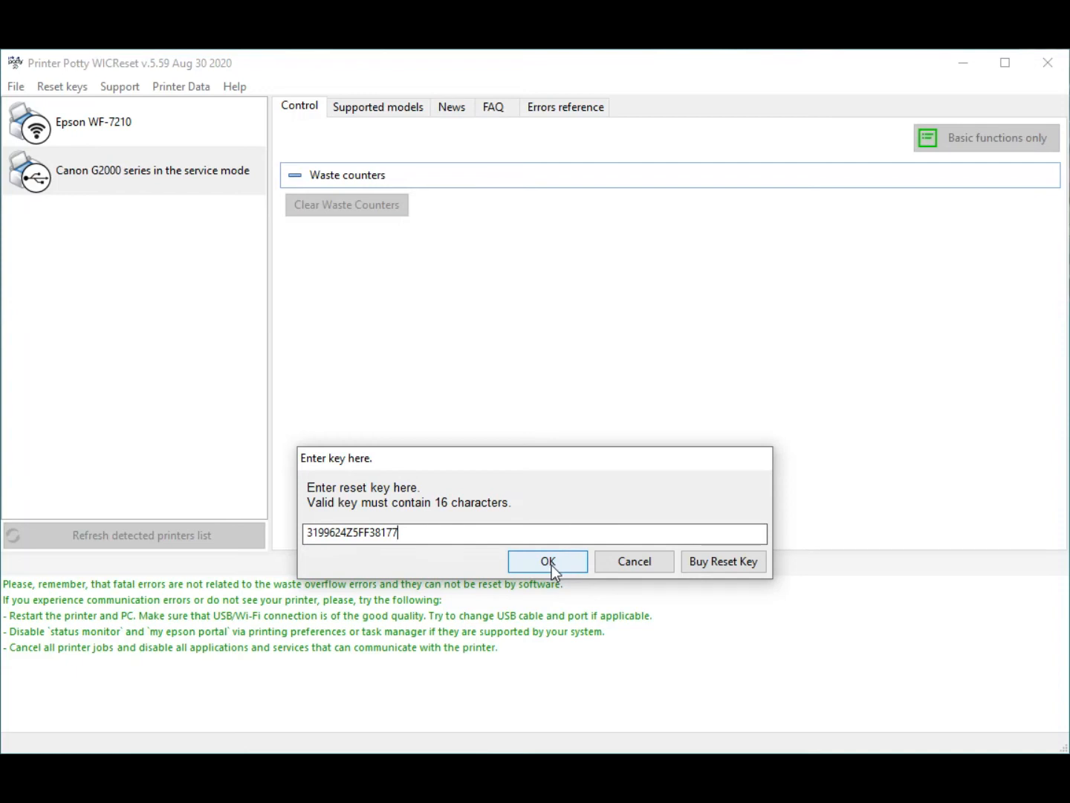
Submit the reset key and dismiss the Congratulations message.
left_click(547, 561)
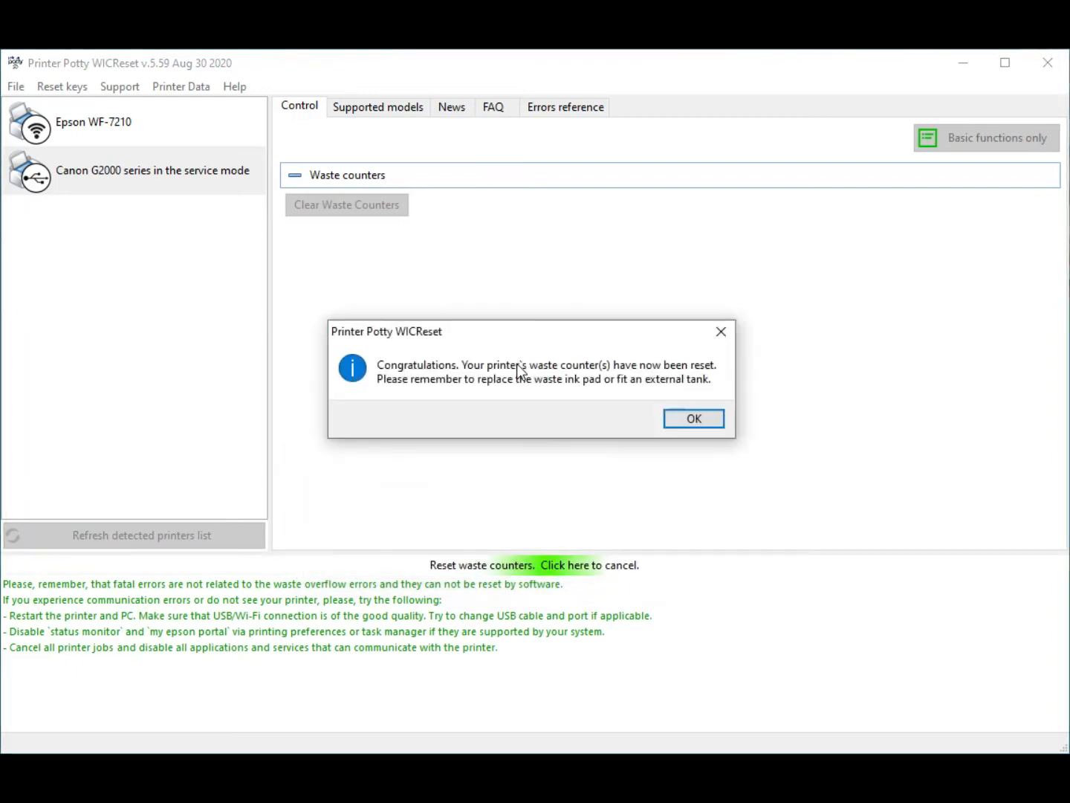
mouse_move(548, 405)
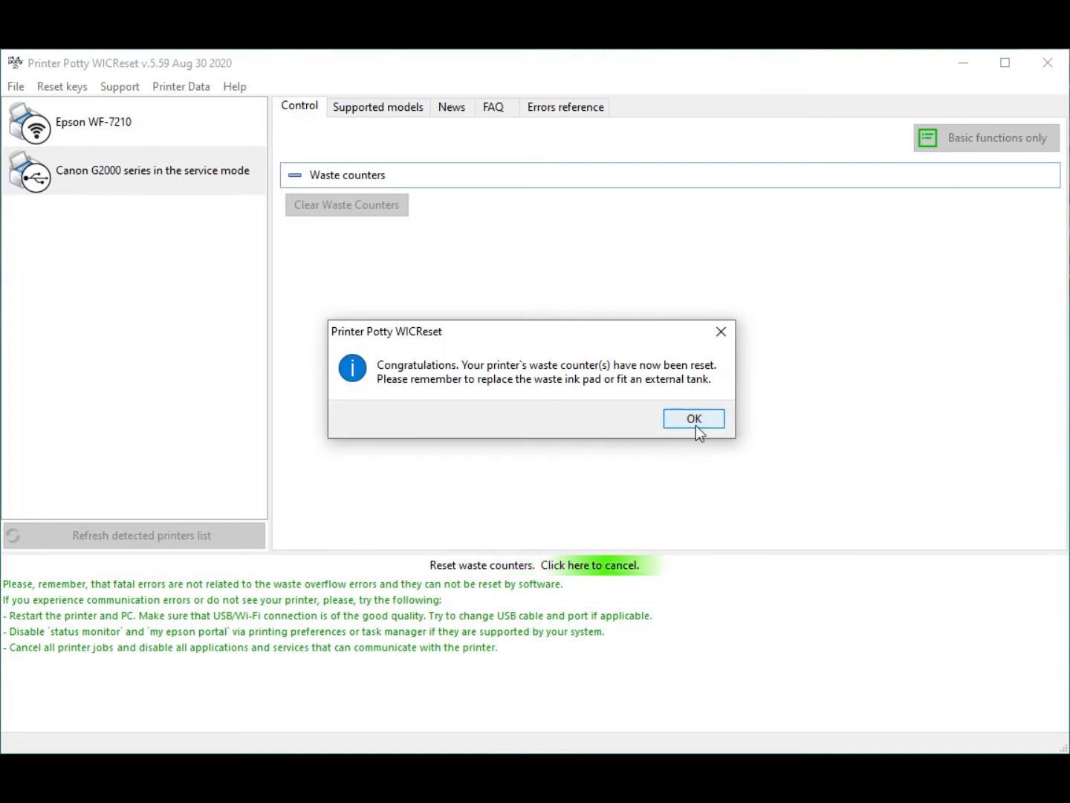
left_click(694, 418)
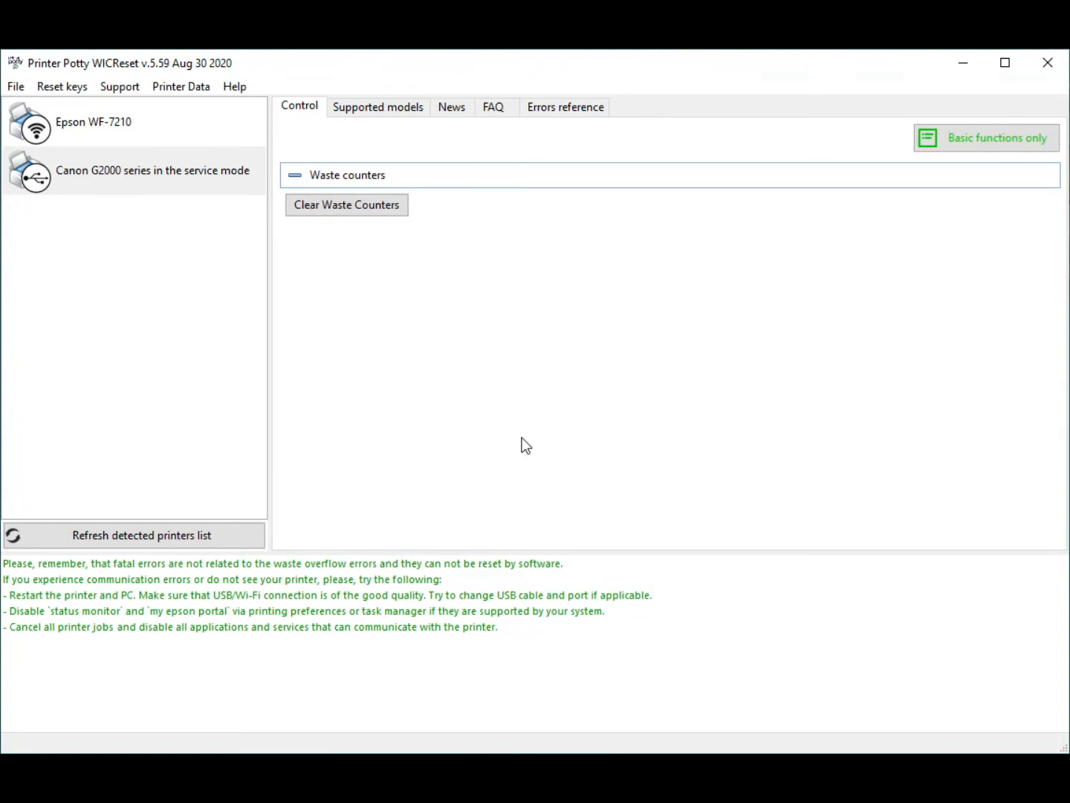
mouse_move(186, 371)
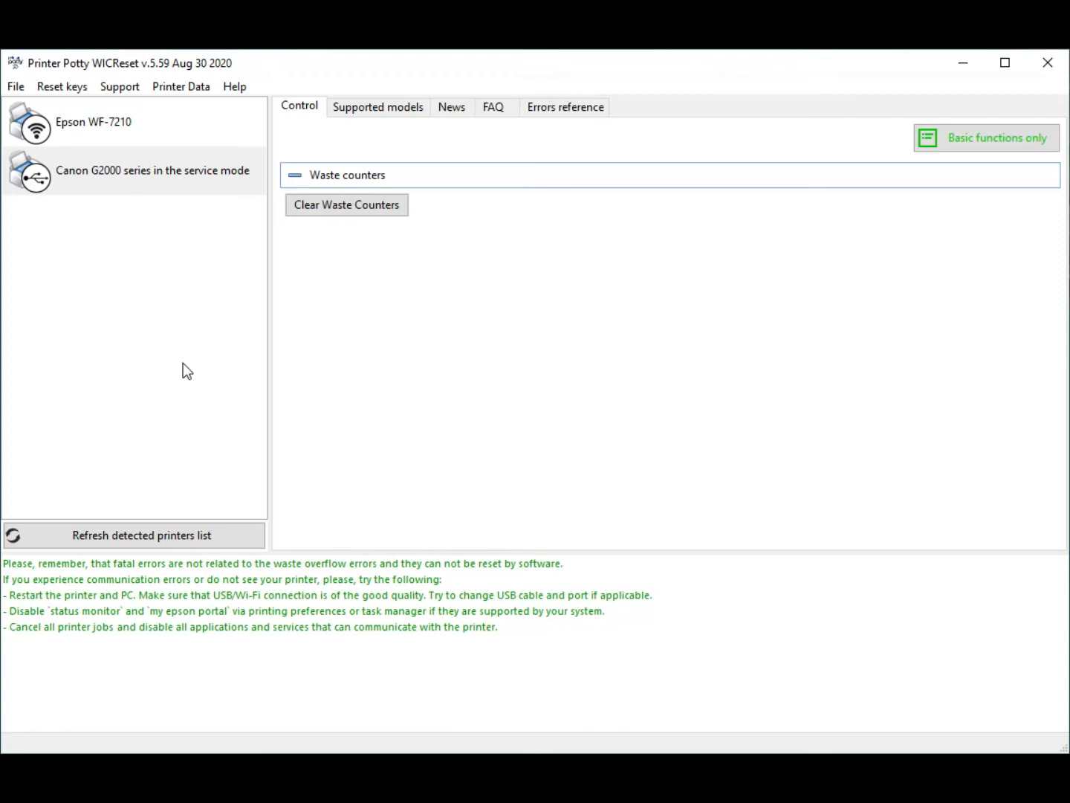
mouse_move(213, 494)
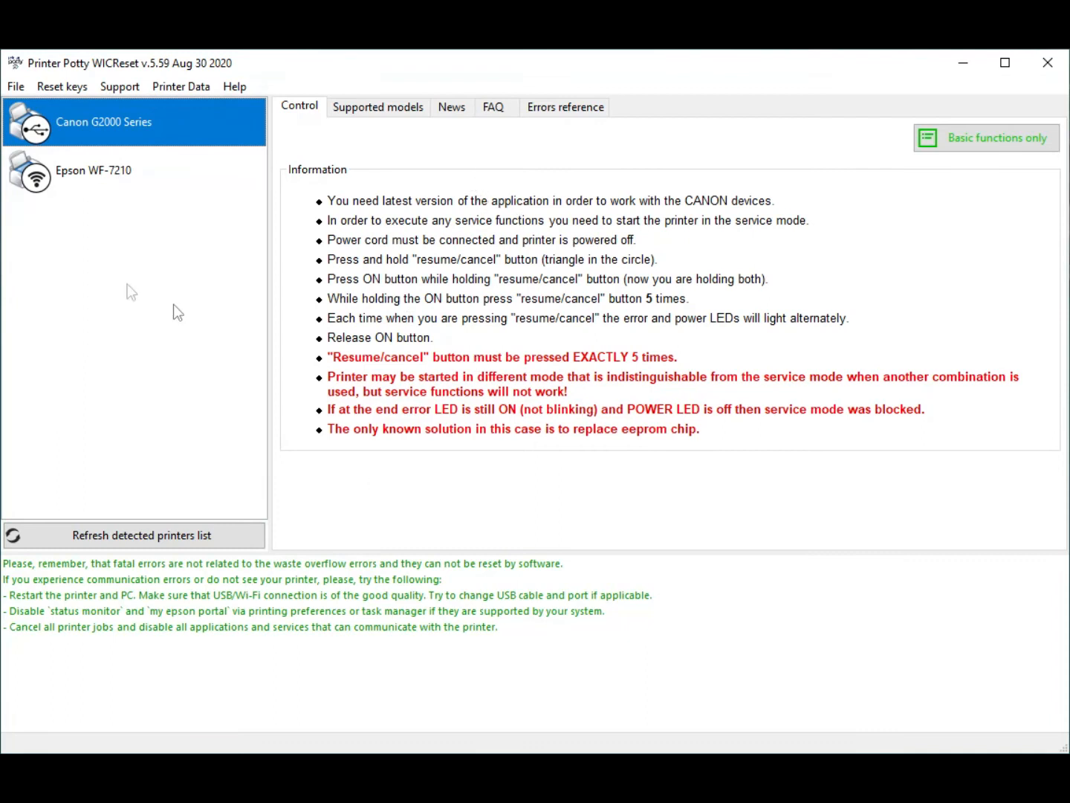
mouse_move(649, 76)
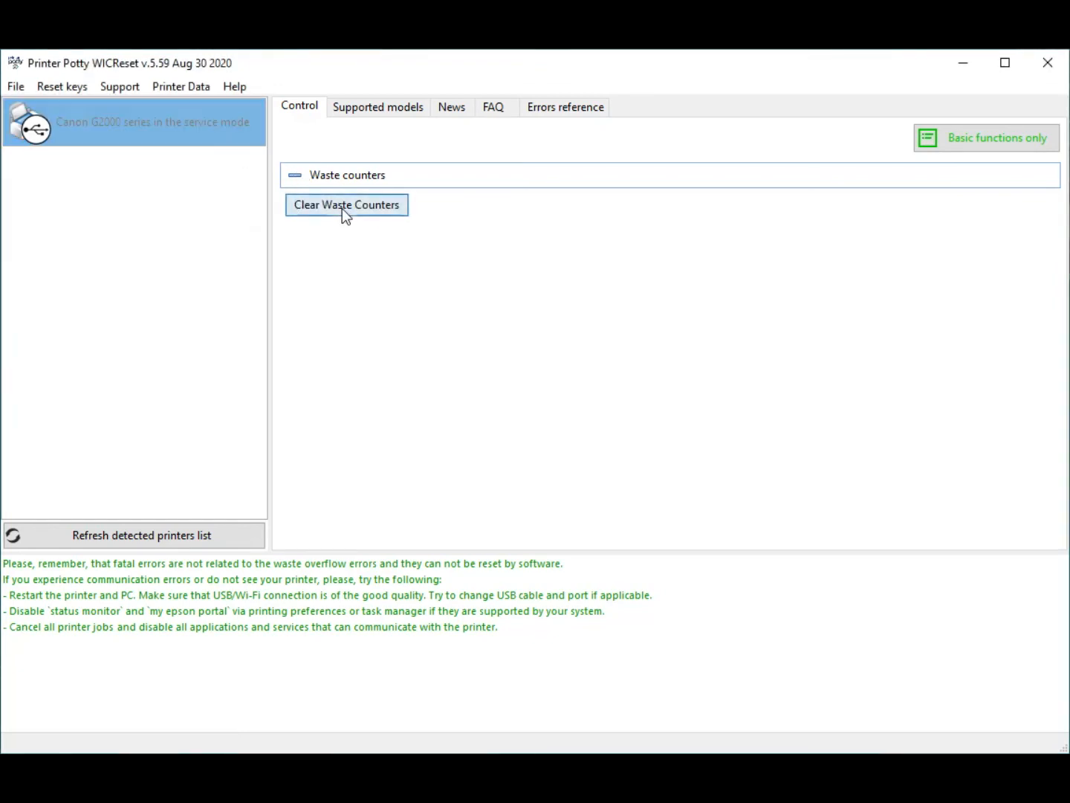
left_click(347, 204)
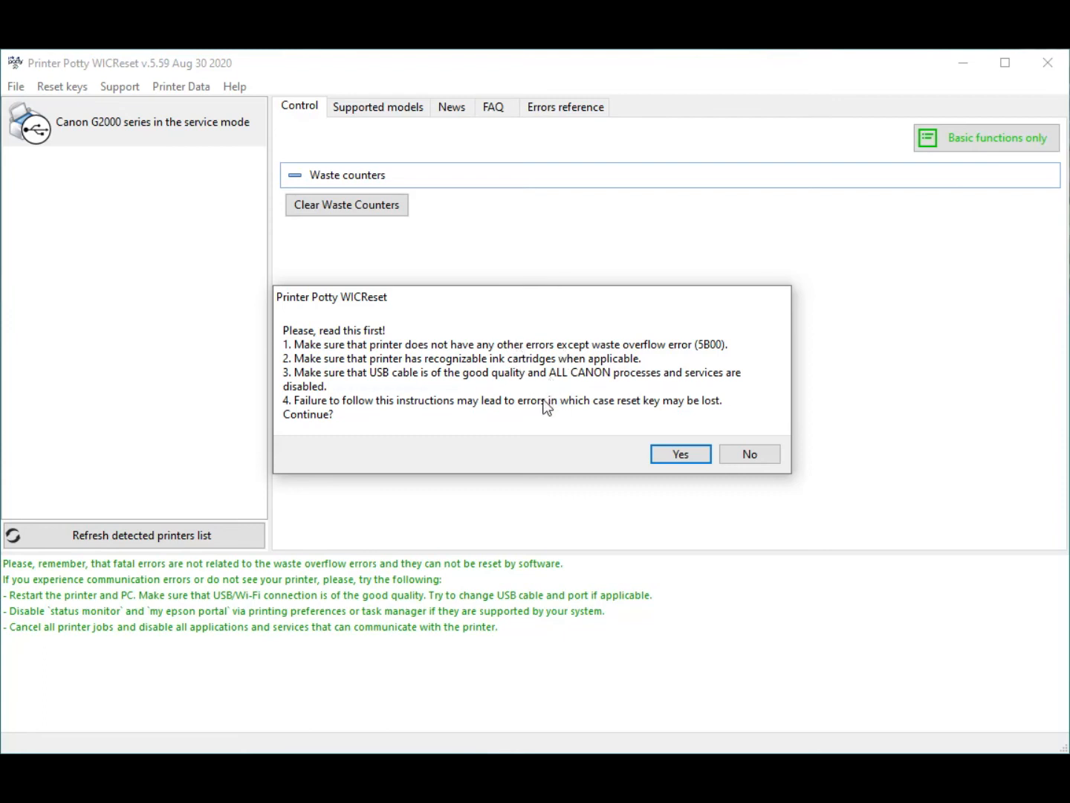
mouse_move(532, 428)
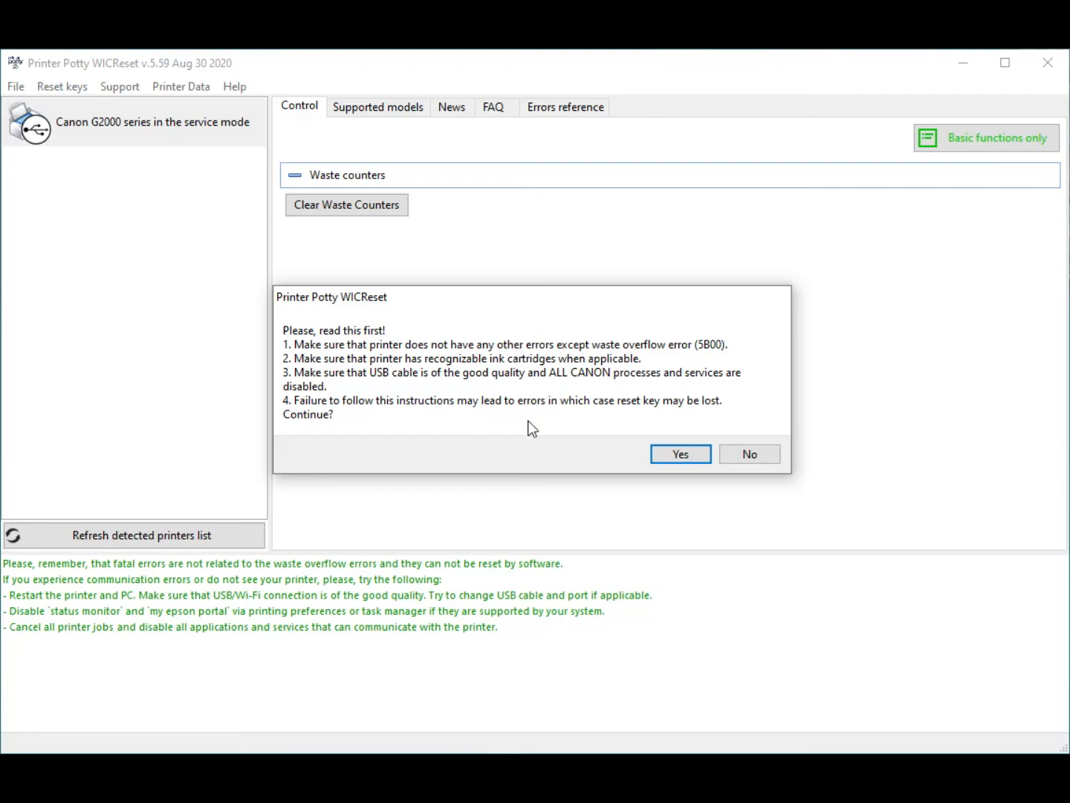
mouse_move(329, 419)
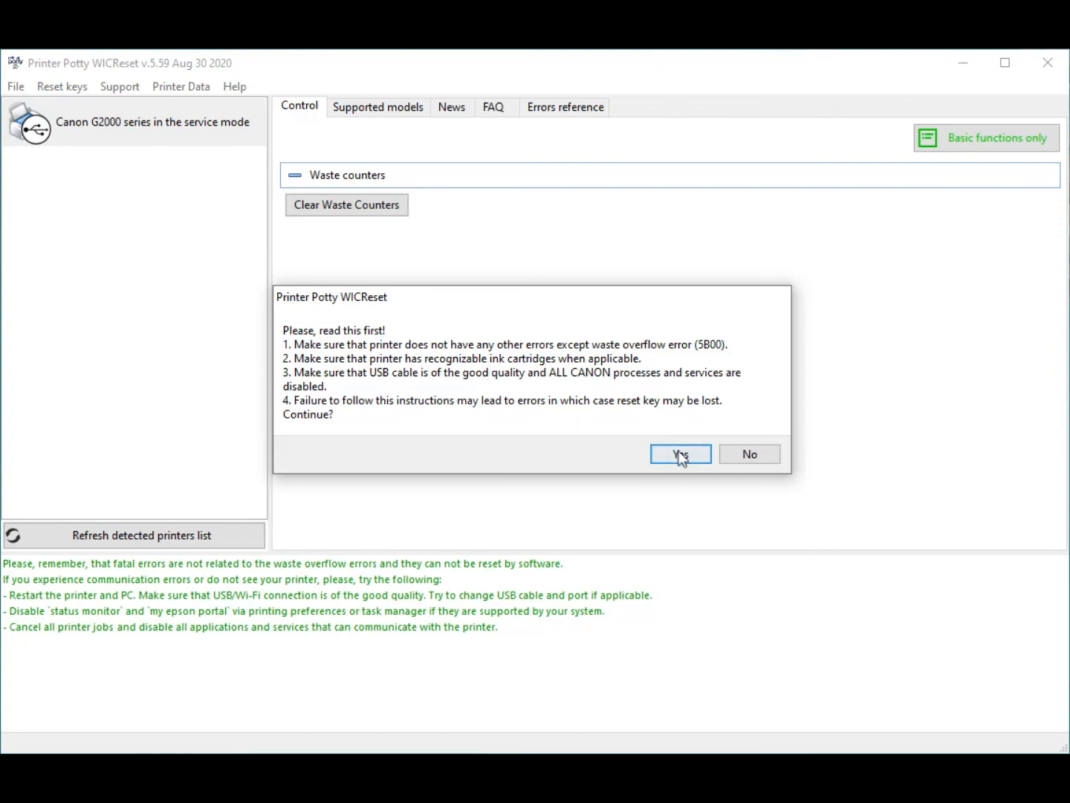
left_click(681, 454)
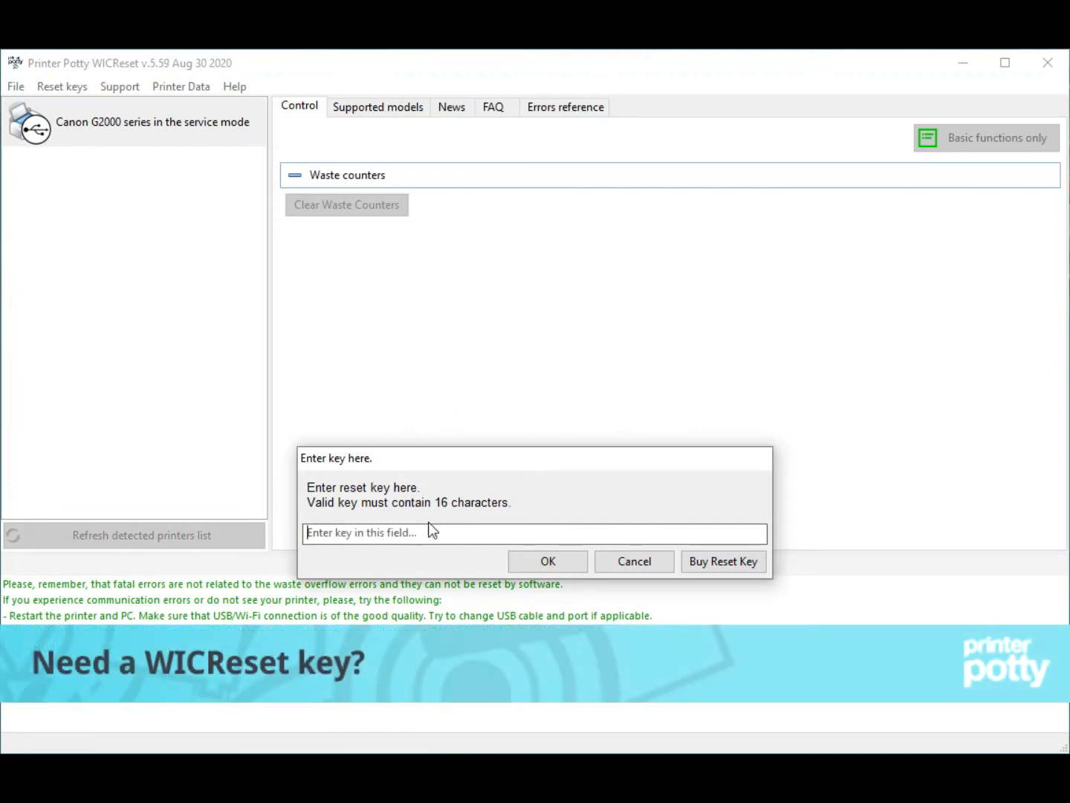
type("TRIAL")
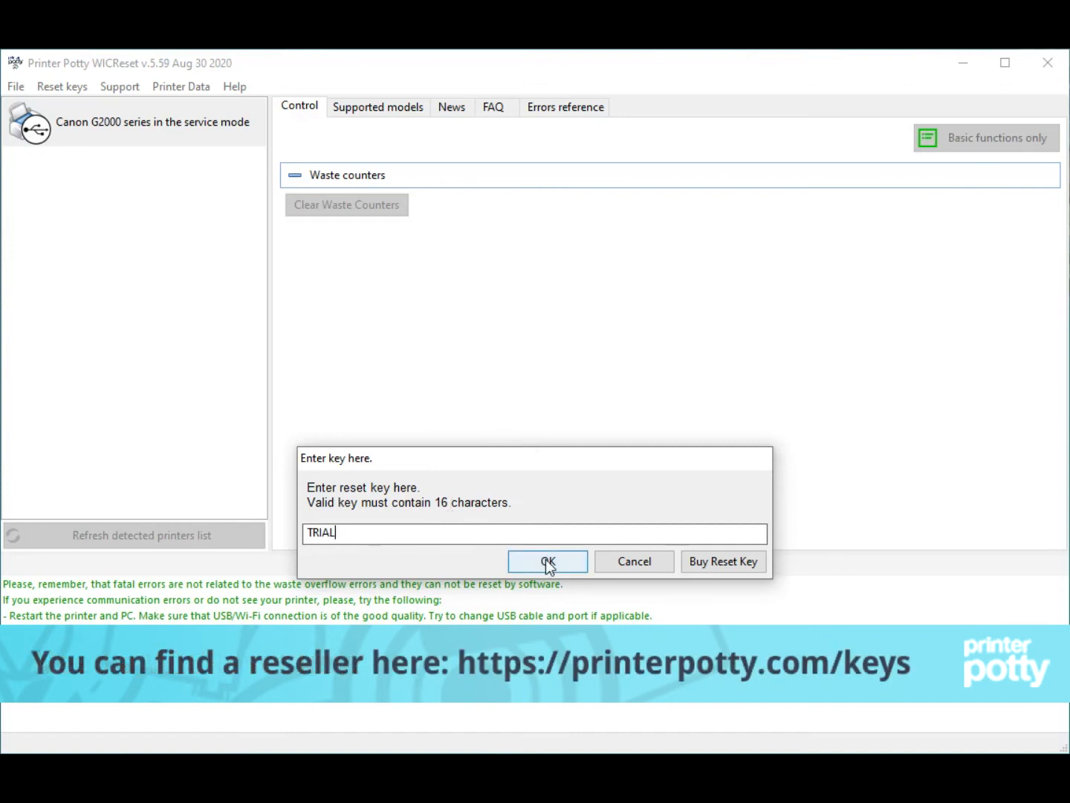
left_click(547, 561)
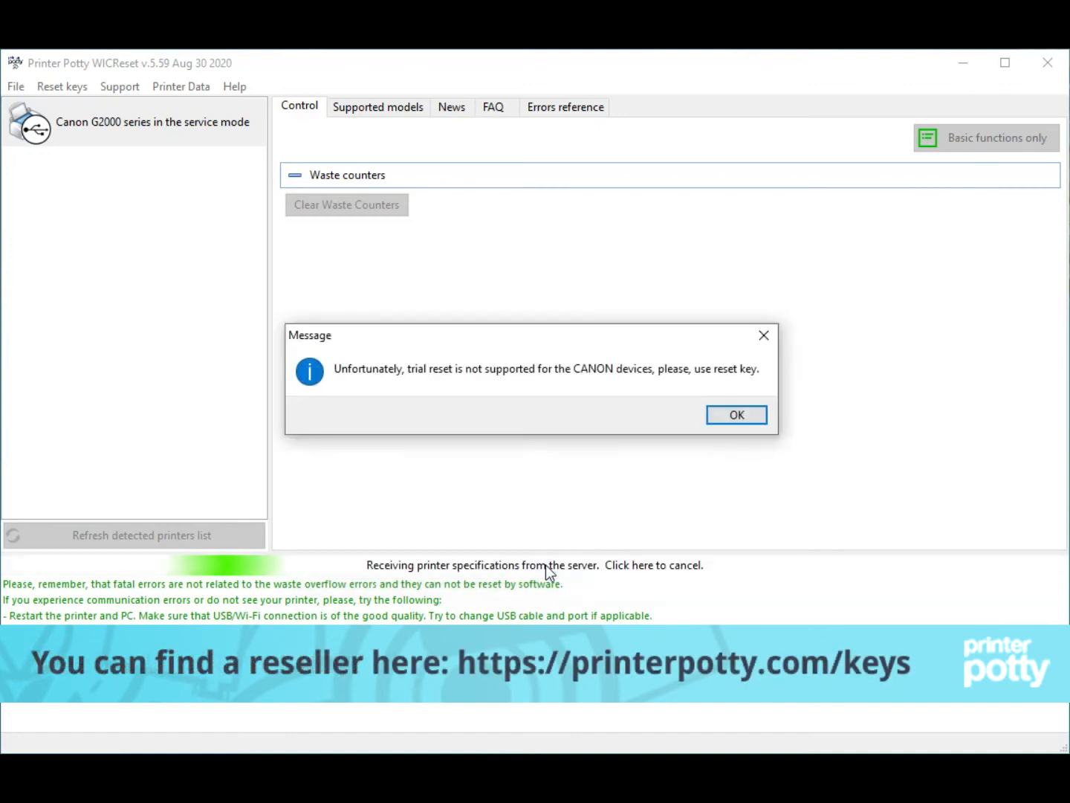